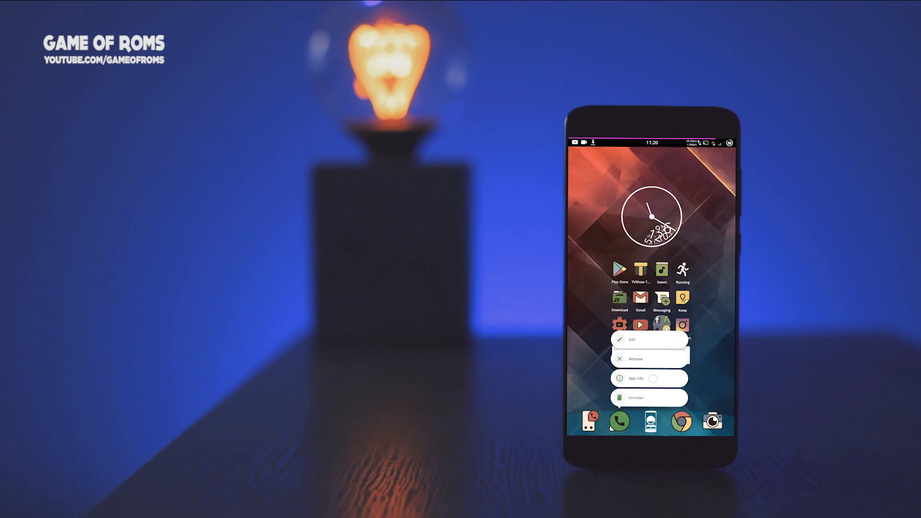
# Turn on Root Explorer from the side menu and grant the superuser request
pyautogui.click(635, 378)
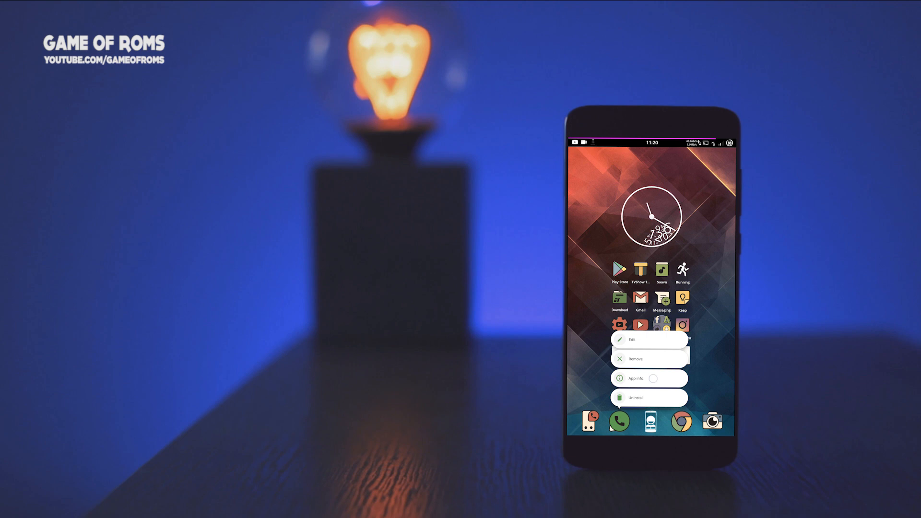
pyautogui.click(631, 378)
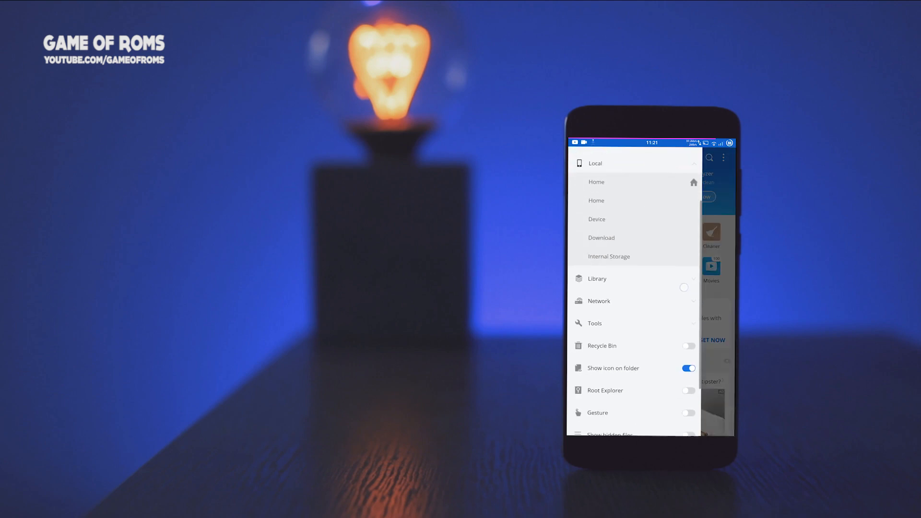
pyautogui.click(689, 390)
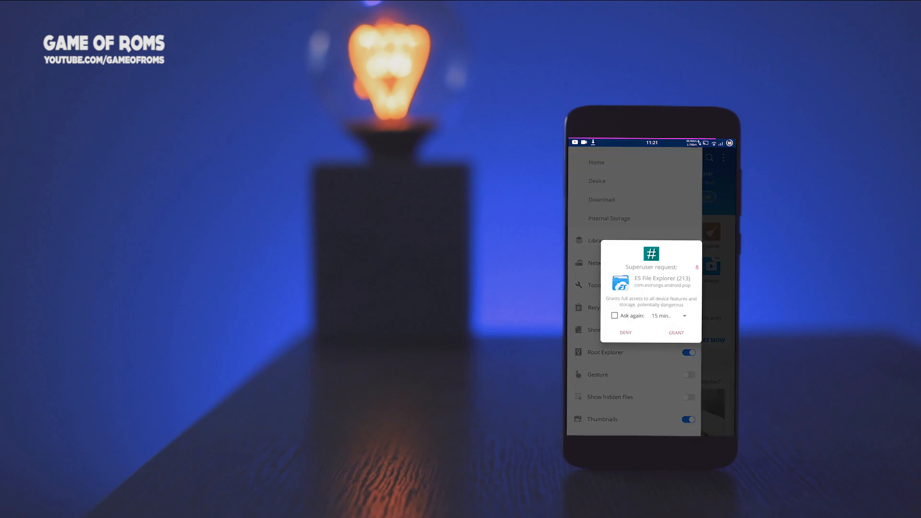
pyautogui.click(675, 333)
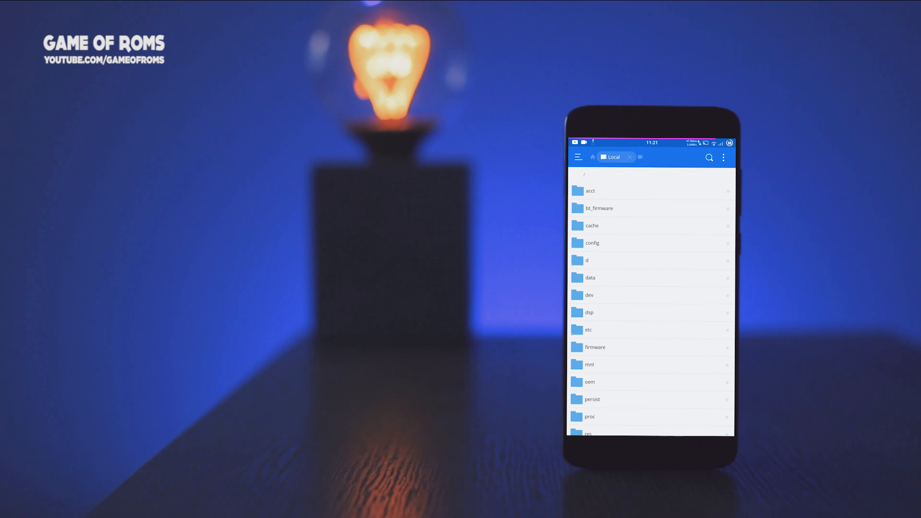
# Navigate into /data/data/com.whatsapp to reach its shared_prefs XML files
pyautogui.click(590, 277)
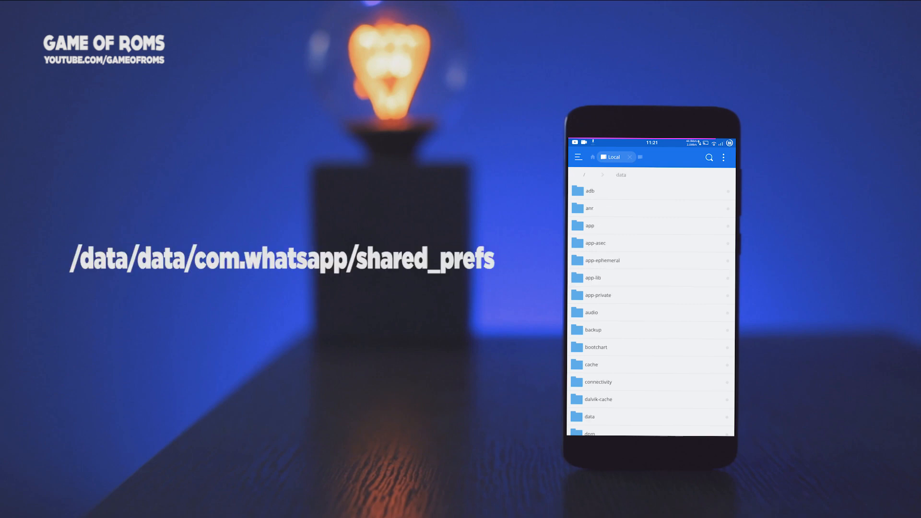
pyautogui.click(588, 416)
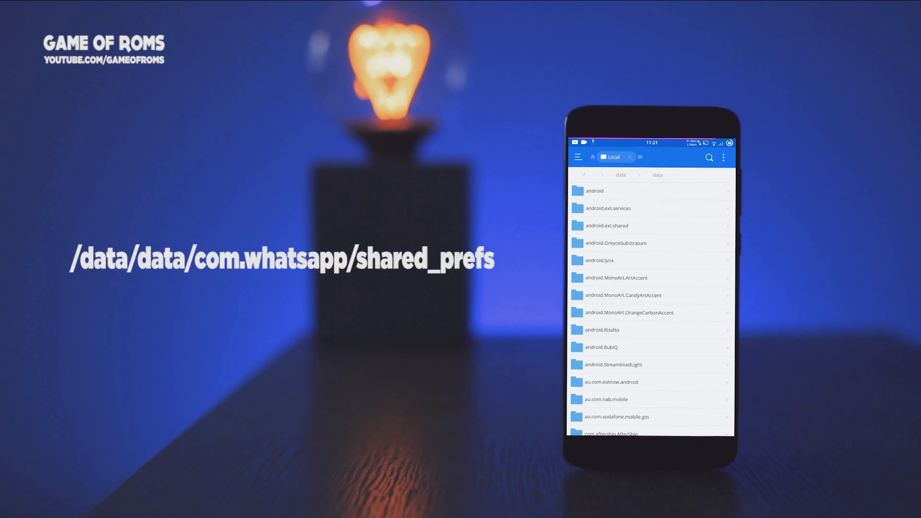
pyautogui.scroll(-3)
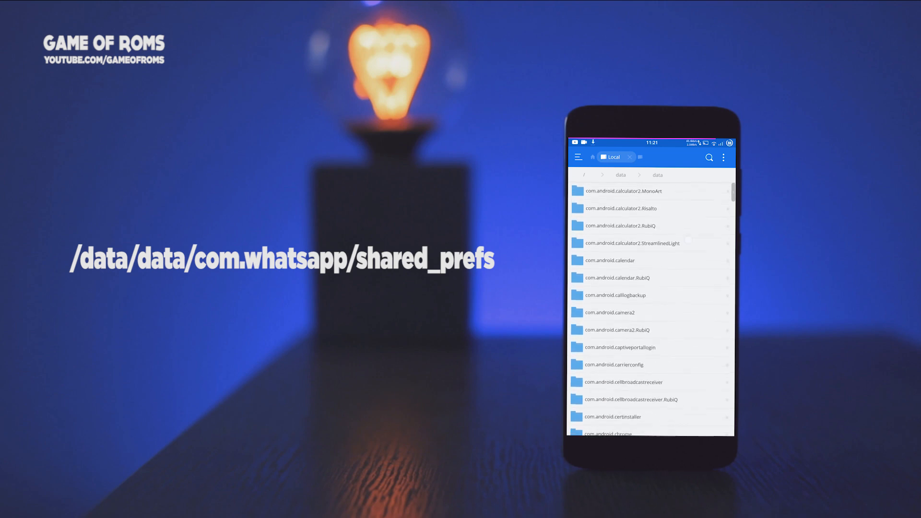
pyautogui.scroll(-3)
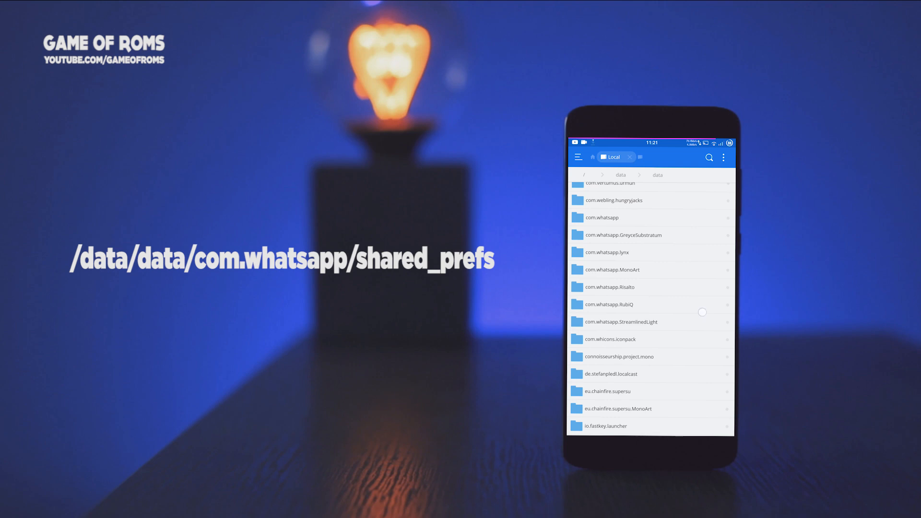
pyautogui.click(601, 217)
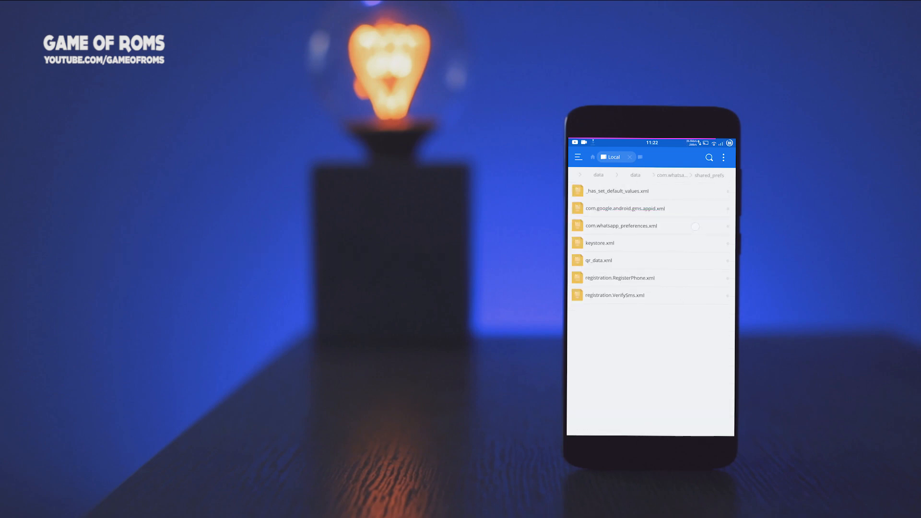
# Edit com.whatsapp_preferences.xml in ES Note Editor, setting status_mode to 0, and save it
pyautogui.click(620, 226)
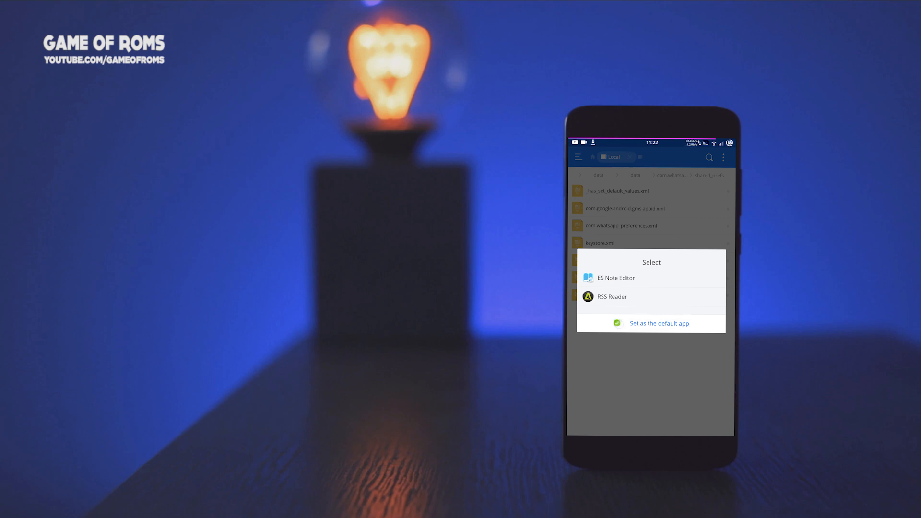
pyautogui.click(616, 278)
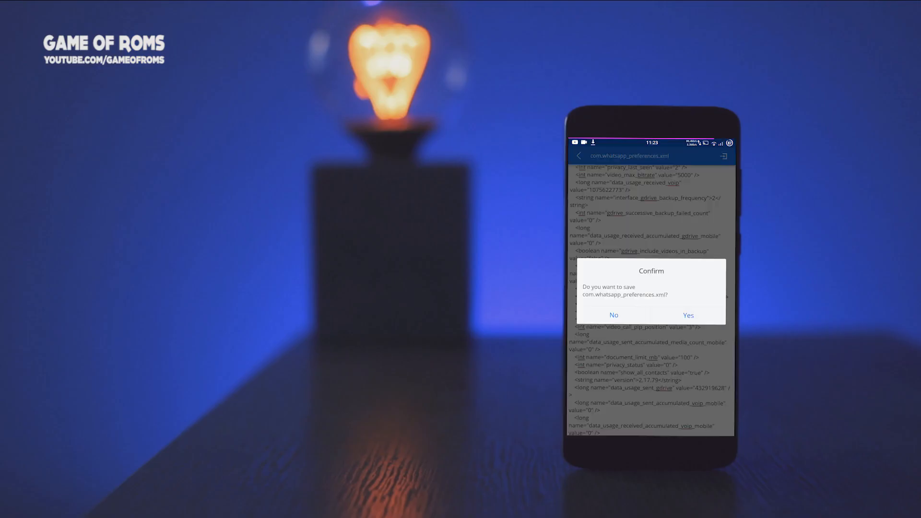
pyautogui.click(687, 314)
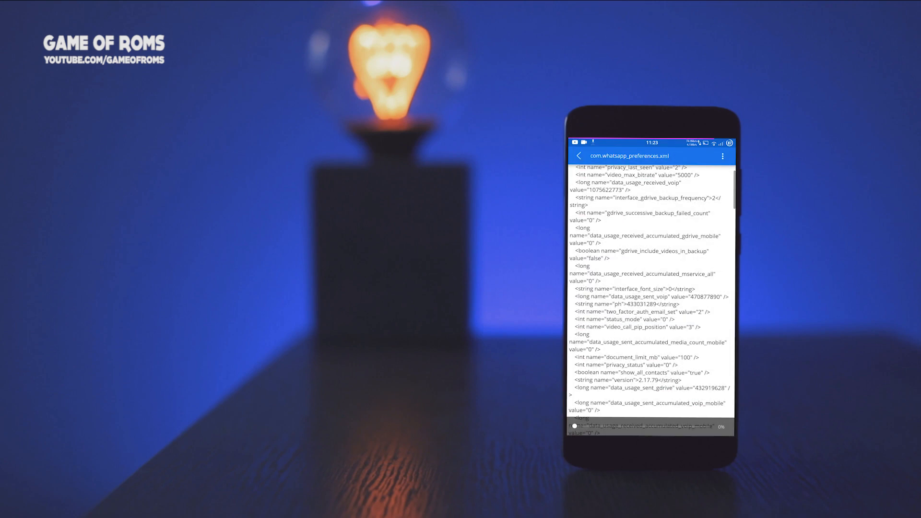